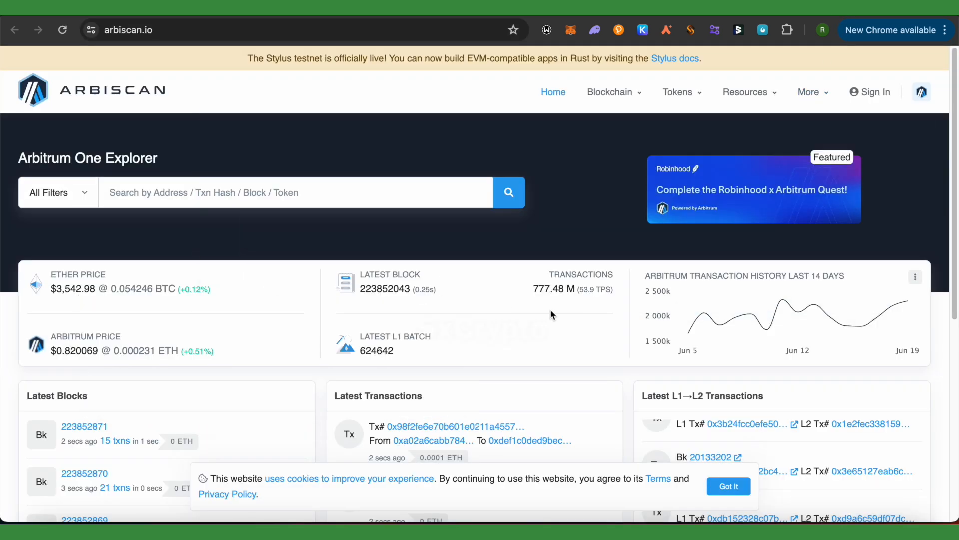
pyautogui.moveTo(592, 305)
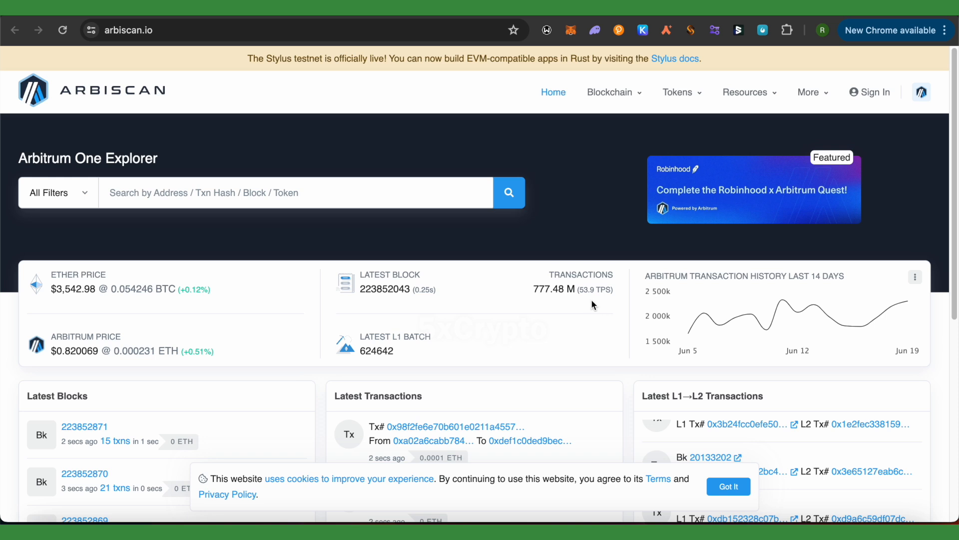
pyautogui.moveTo(626, 302)
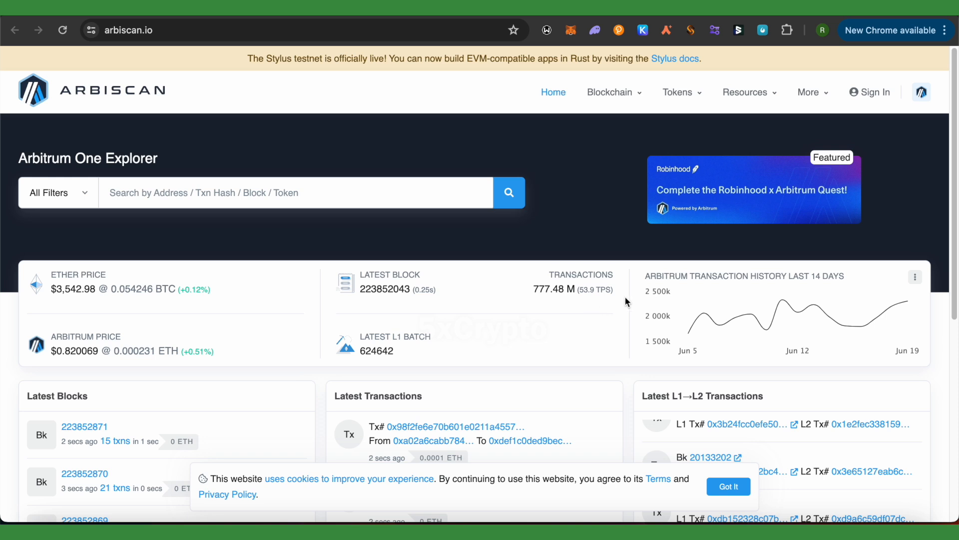
pyautogui.moveTo(635, 296)
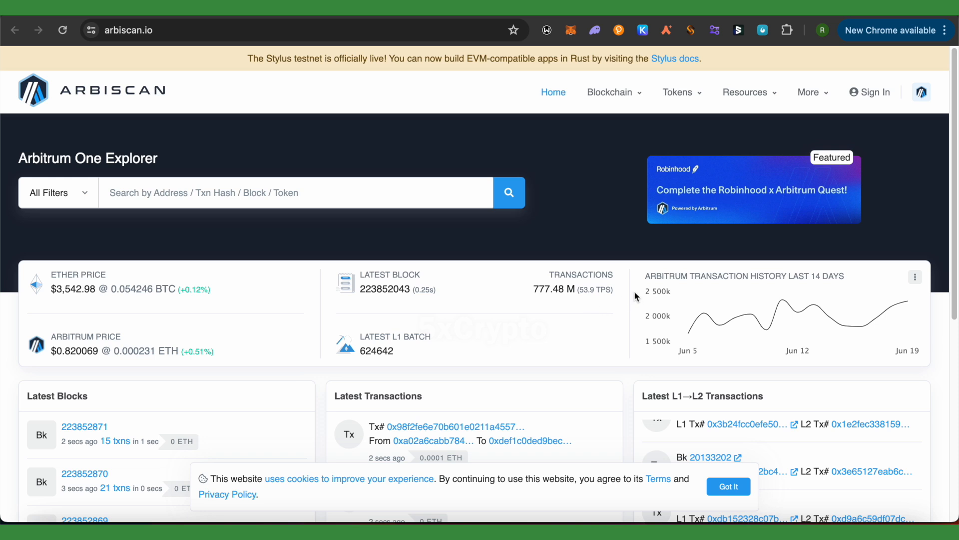
pyautogui.moveTo(38, 24)
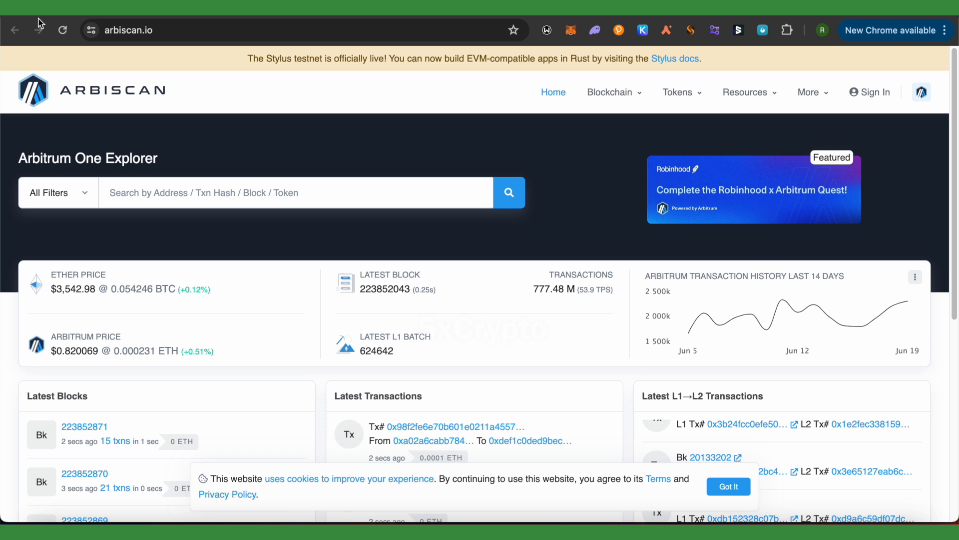
pyautogui.moveTo(860, 326)
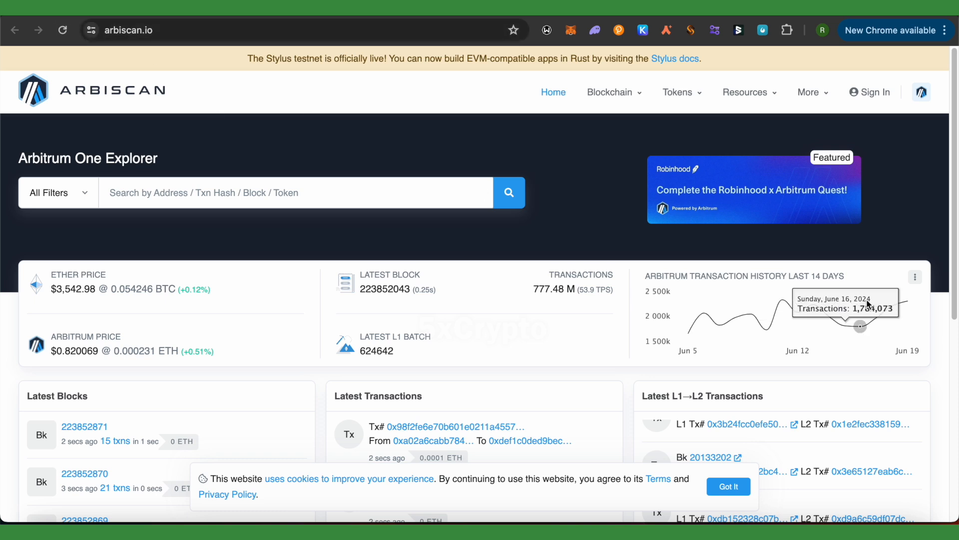
# Scroll the Arbiscan home page down to the footer below the latest blocks and transactions
pyautogui.scroll(-3)
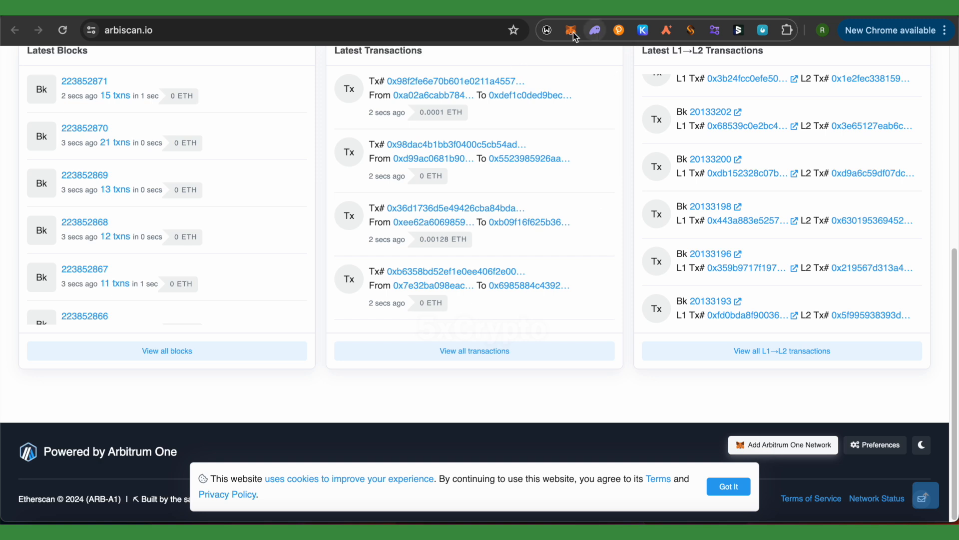
# Switch the MetaMask wallet to Arbitrum One by searching 'ar' in the network list
pyautogui.click(570, 30)
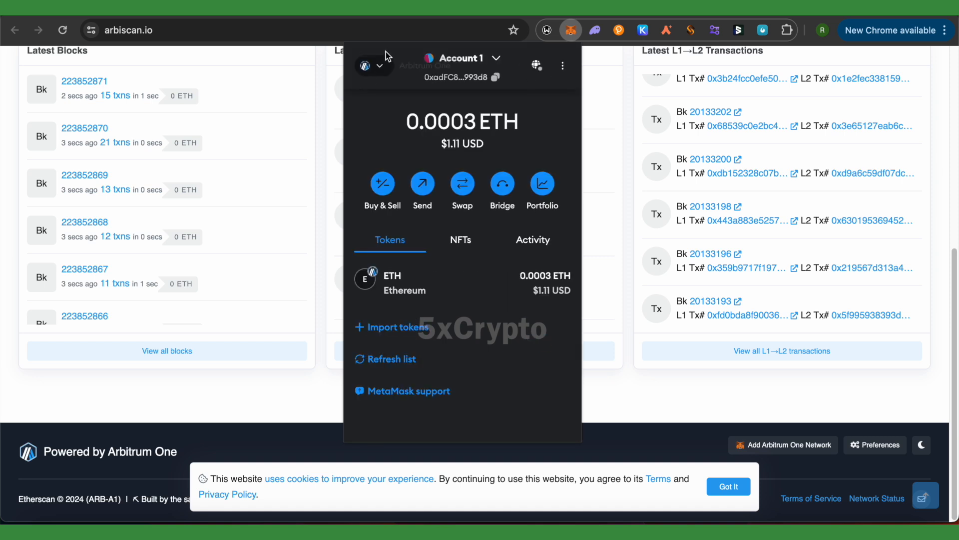
pyautogui.click(372, 65)
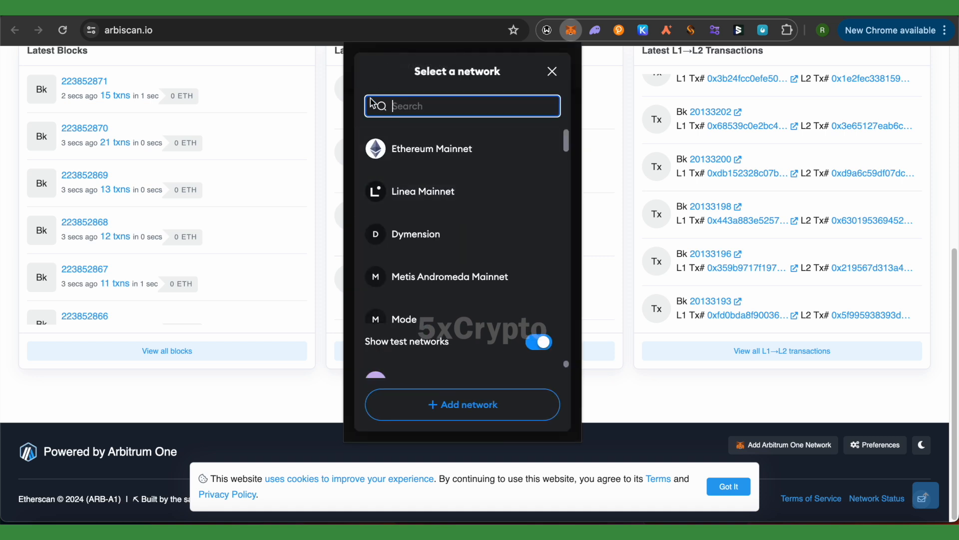
pyautogui.write('ar')
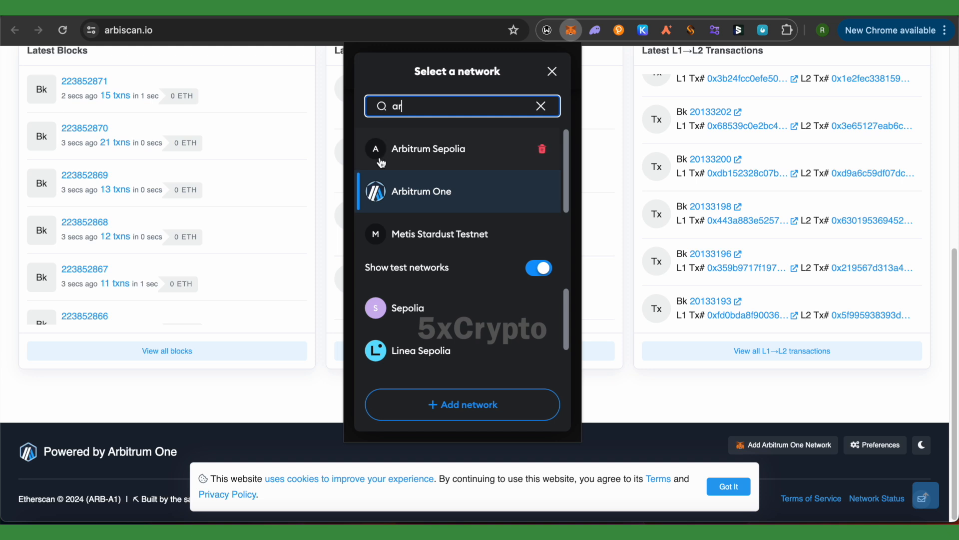
pyautogui.click(422, 191)
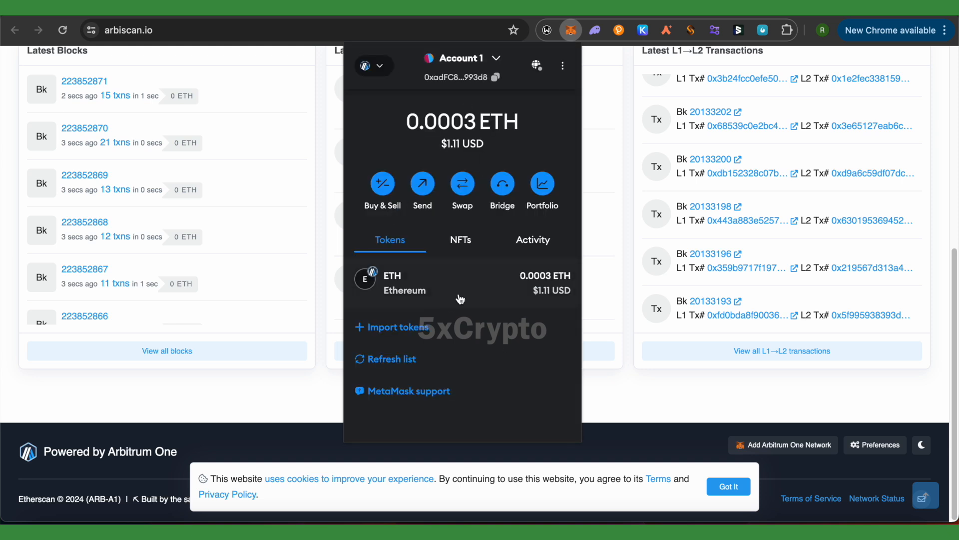
pyautogui.moveTo(482, 169)
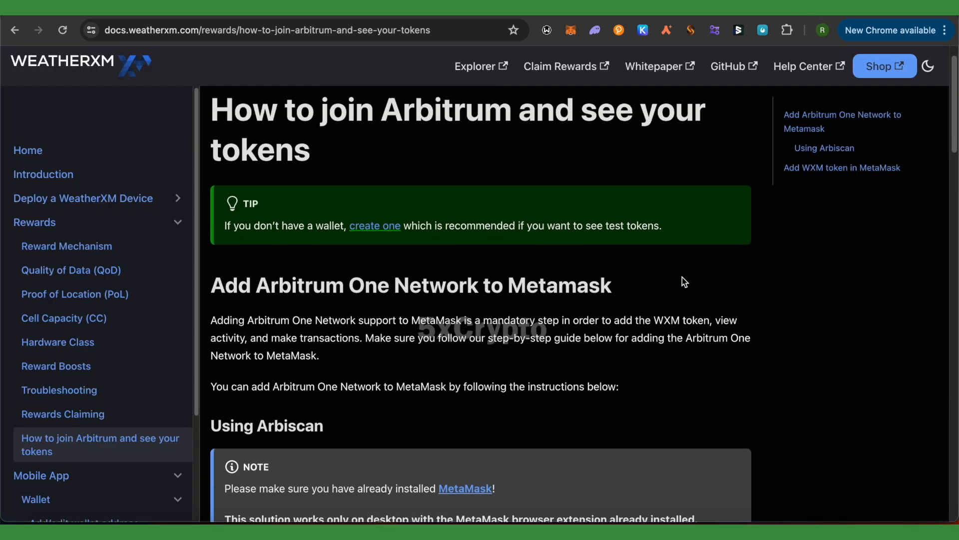
# Highlight the WXM Token Contract Address under 'Add WXM token in MetaMask' in the docs
pyautogui.scroll(-3)
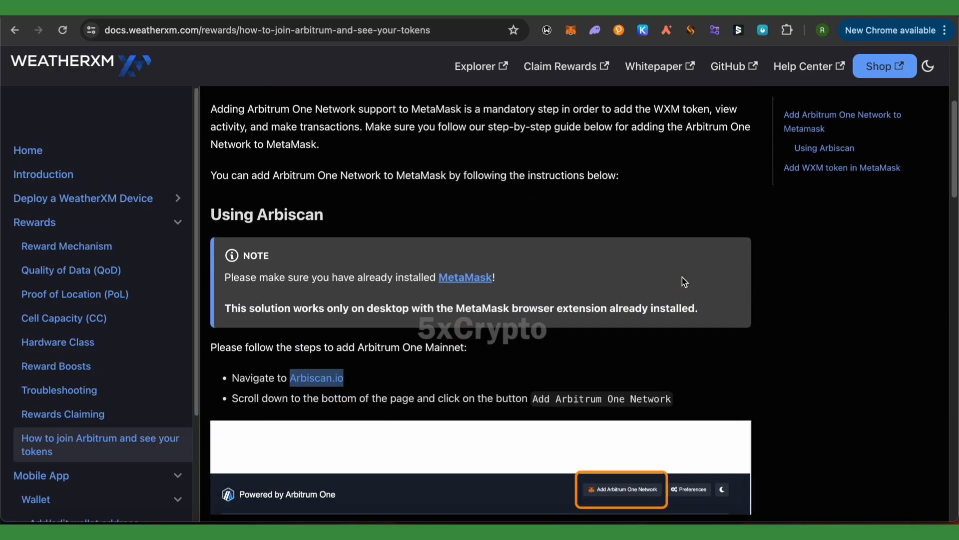
pyautogui.moveTo(729, 300)
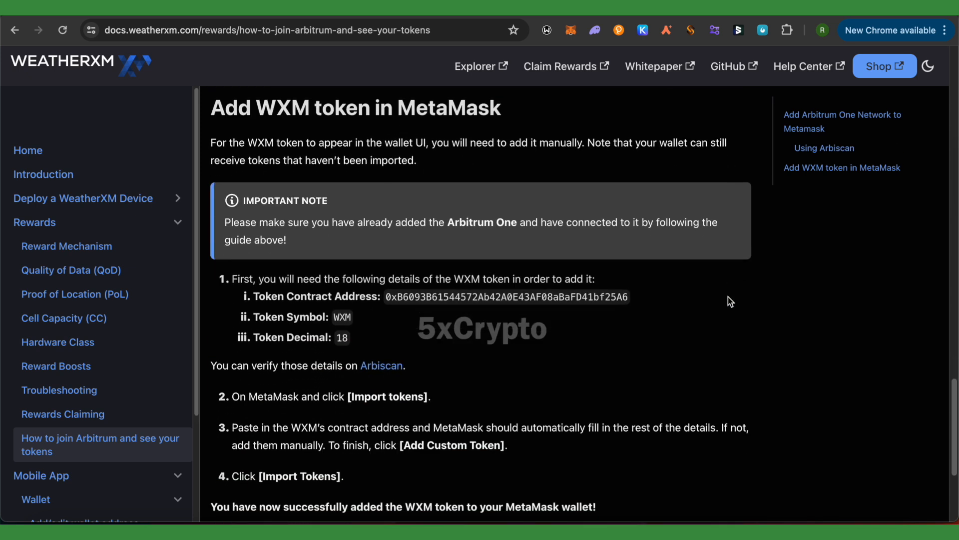
pyautogui.scroll(-3)
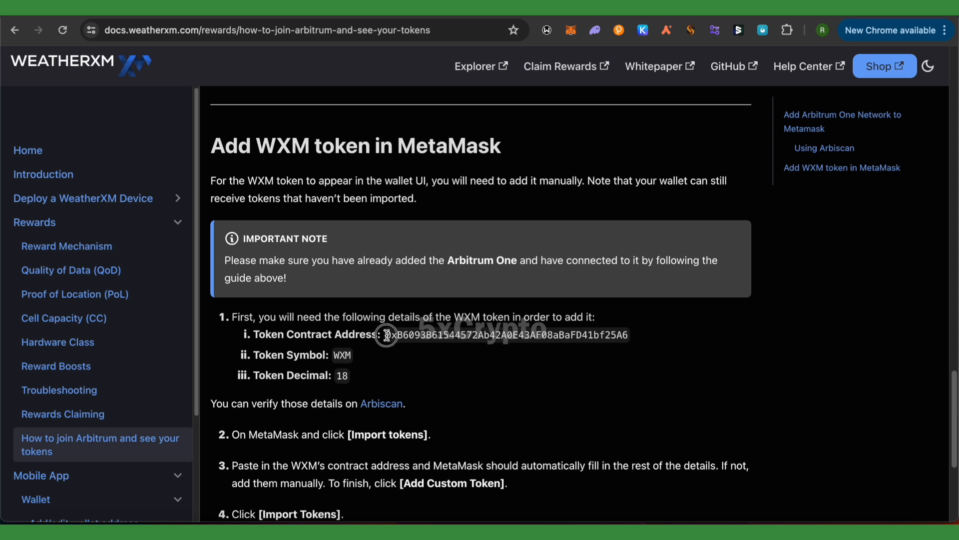
pyautogui.moveTo(384, 334); pyautogui.dragTo(627, 341)
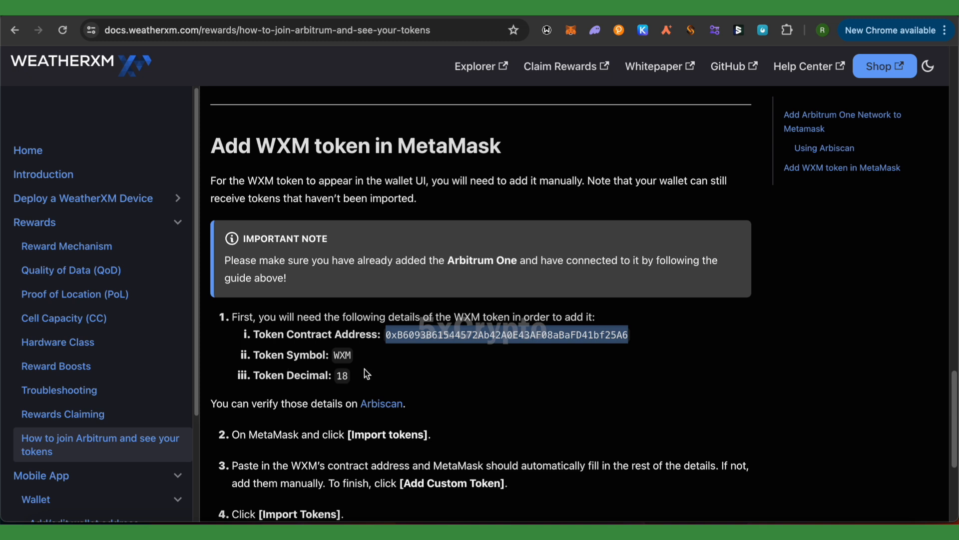
pyautogui.moveTo(300, 392)
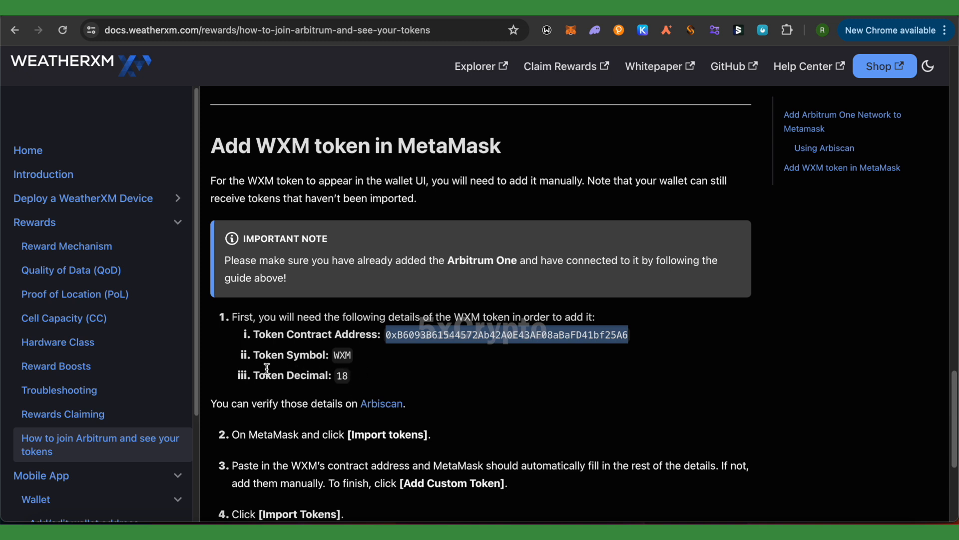
pyautogui.moveTo(618, 92)
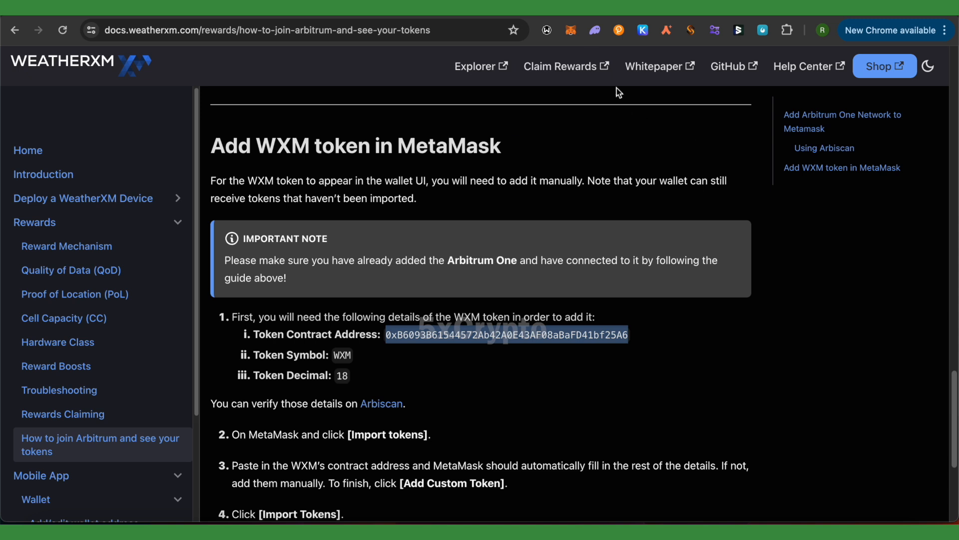
# Import the WXM token into MetaMask by its contract address, showing a 0 WXM balance
pyautogui.click(570, 30)
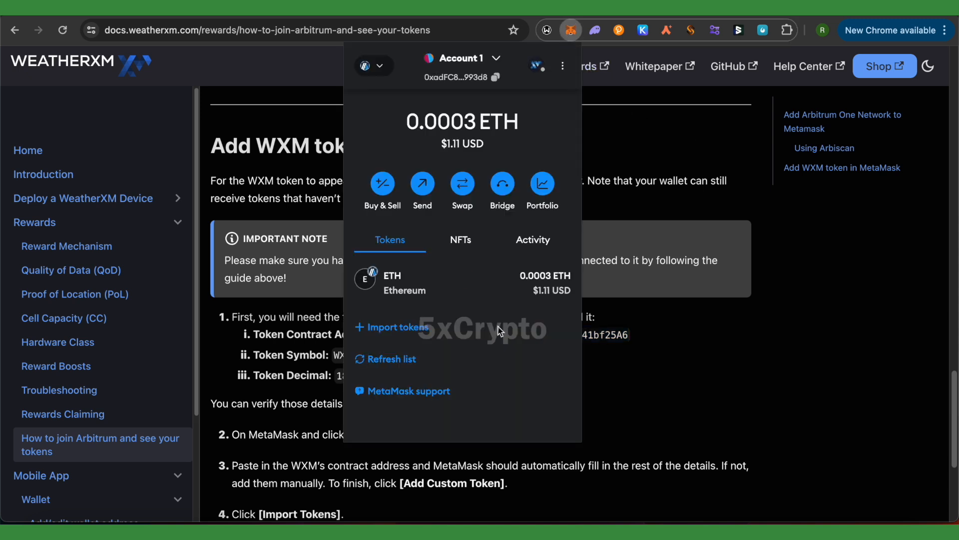
pyautogui.click(398, 327)
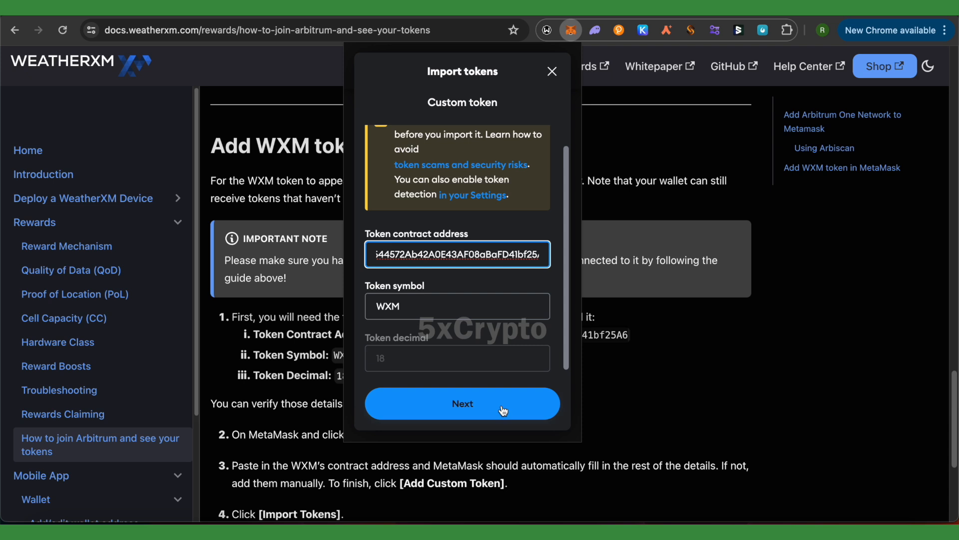
pyautogui.click(463, 403)
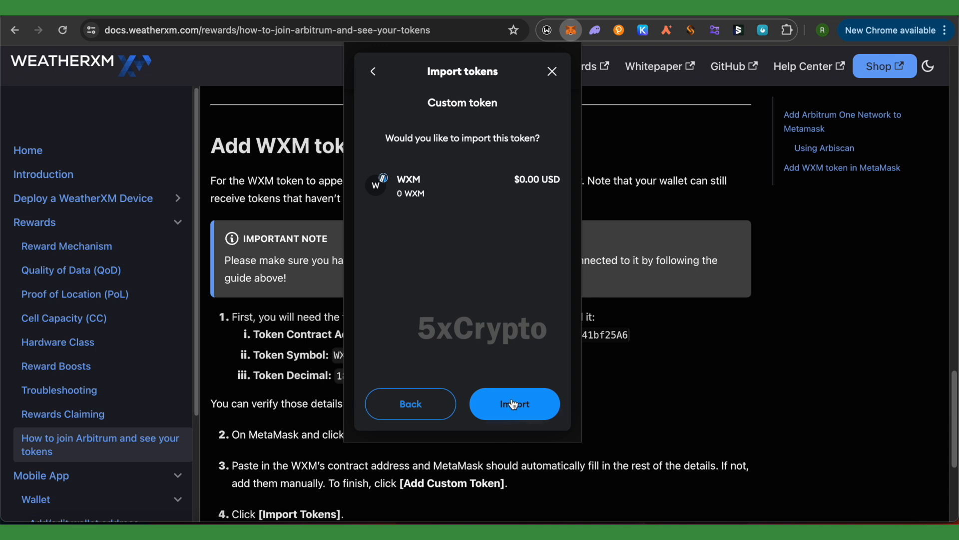
pyautogui.click(514, 403)
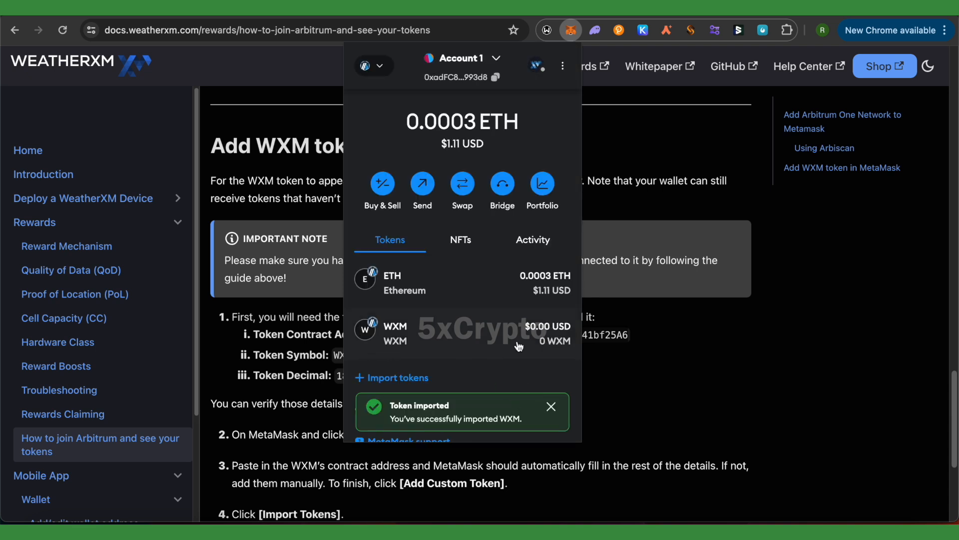